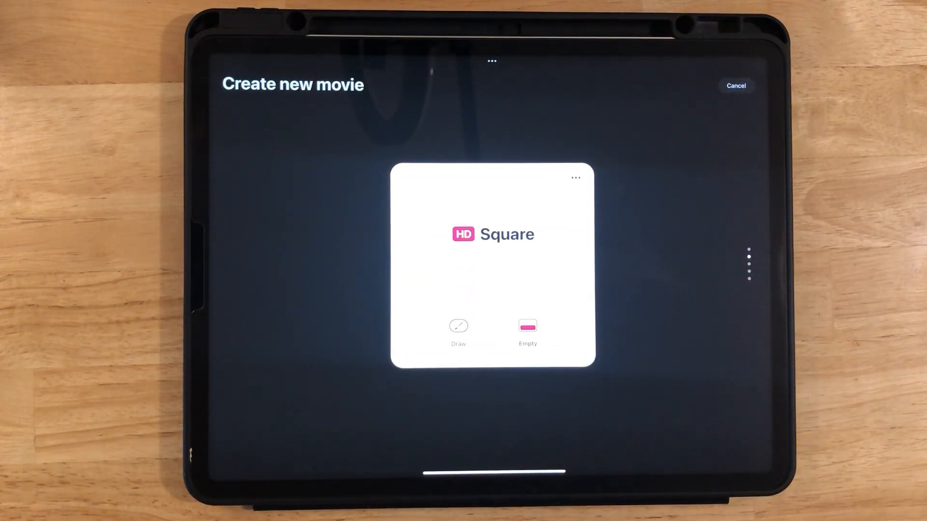
- Create an empty HD Square movie, Dream 52, and open Procreate beside it in Split View
click(527, 331)
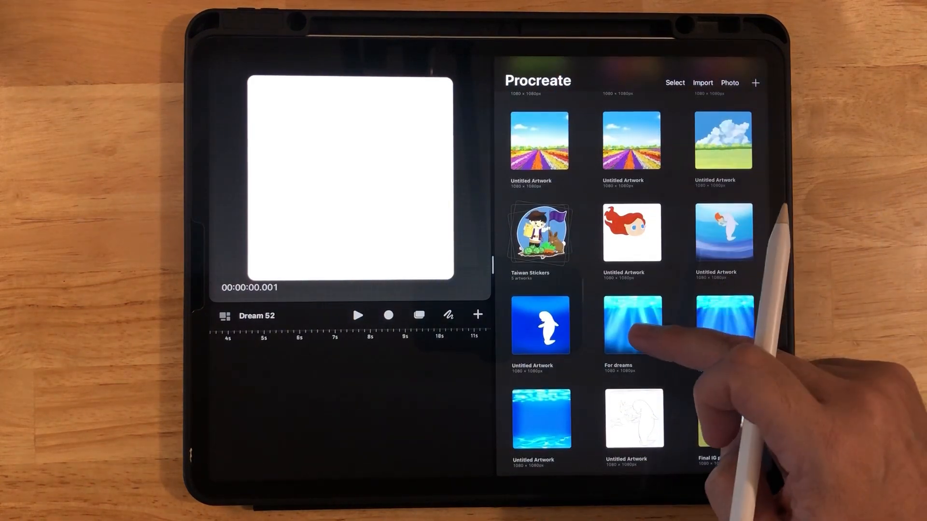
- Open the For dreams artwork and hide the Rays1, Rays2 and Ripples layers
click(632, 329)
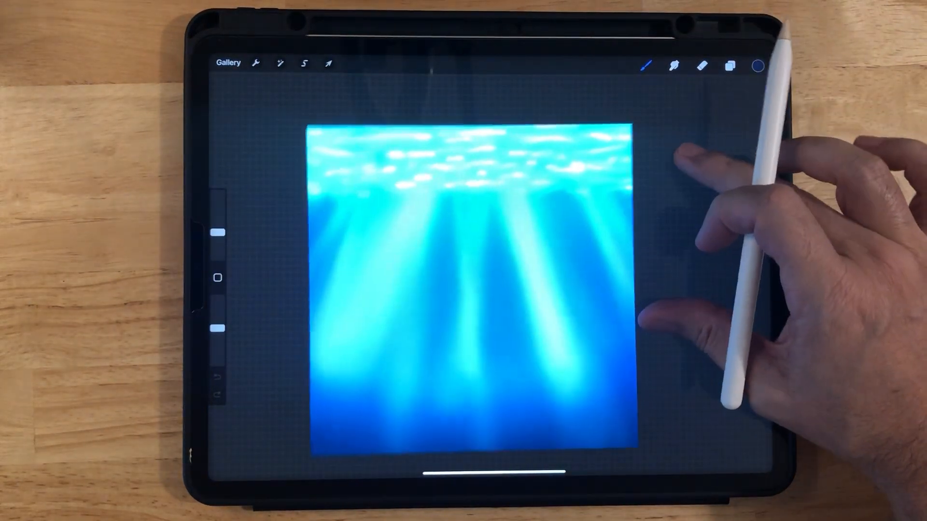
click(730, 65)
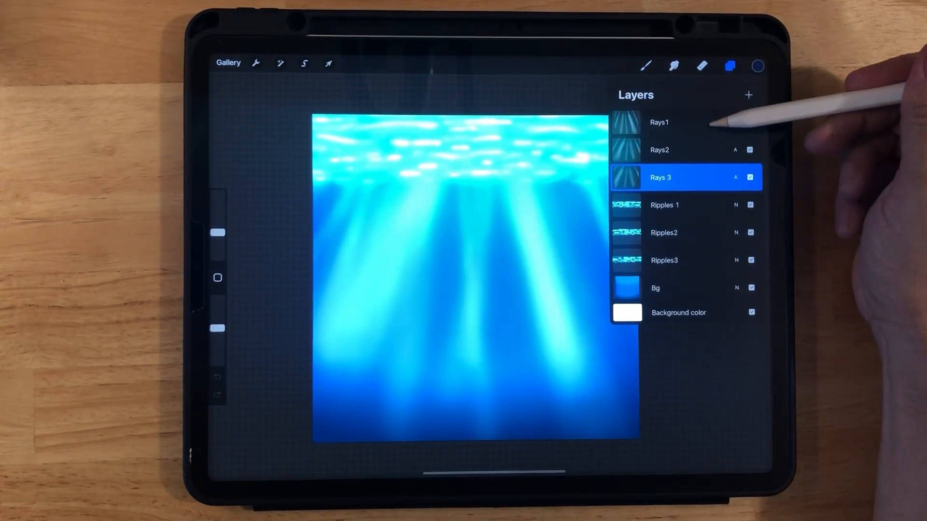
click(661, 122)
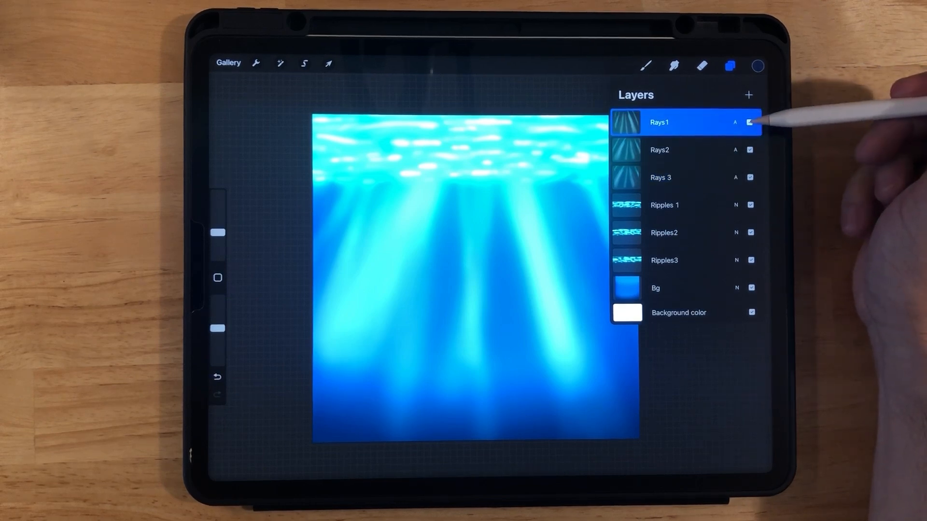
click(750, 122)
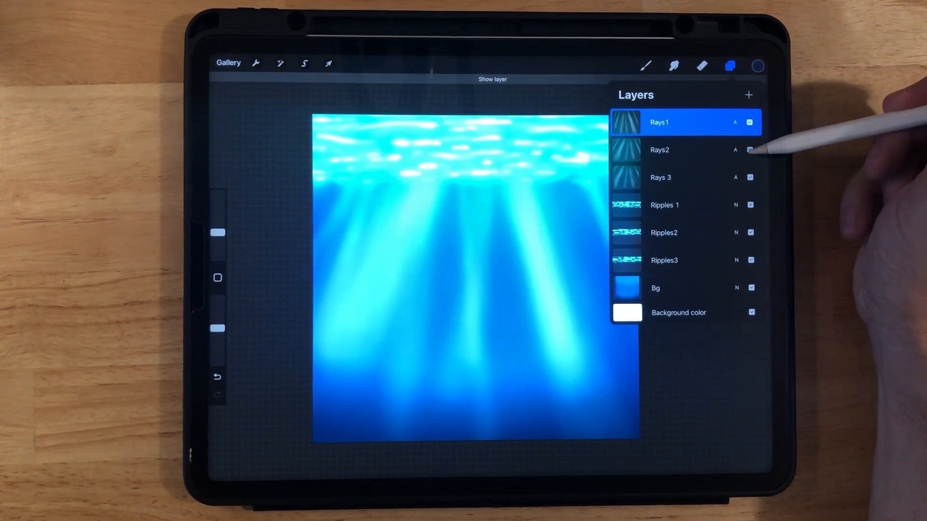
click(751, 149)
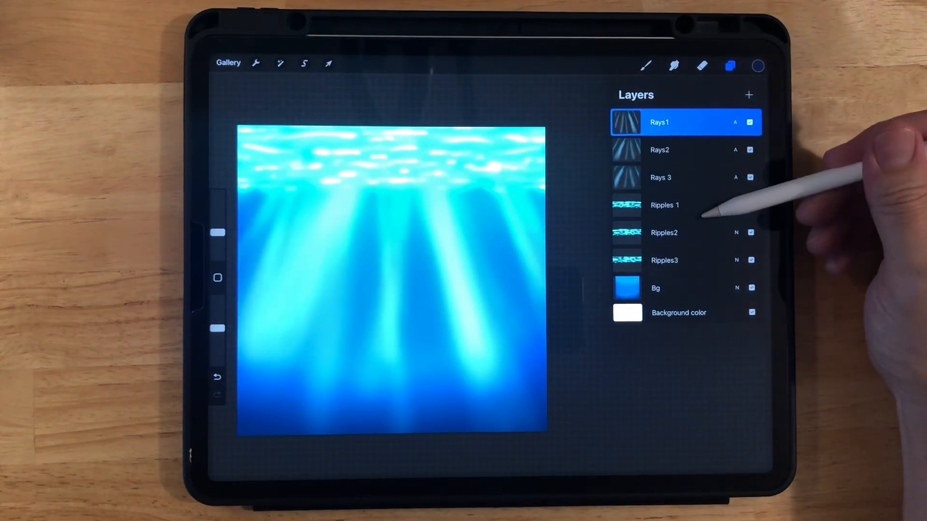
click(750, 206)
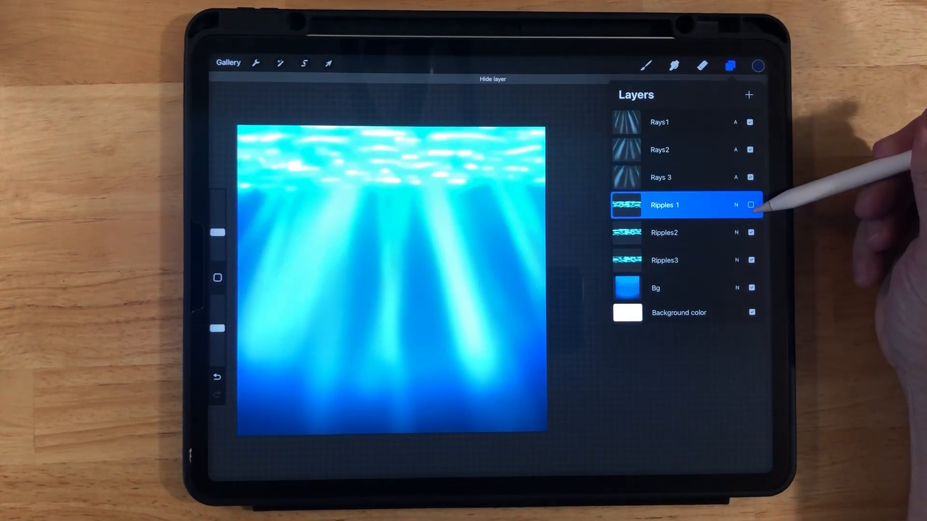
click(751, 205)
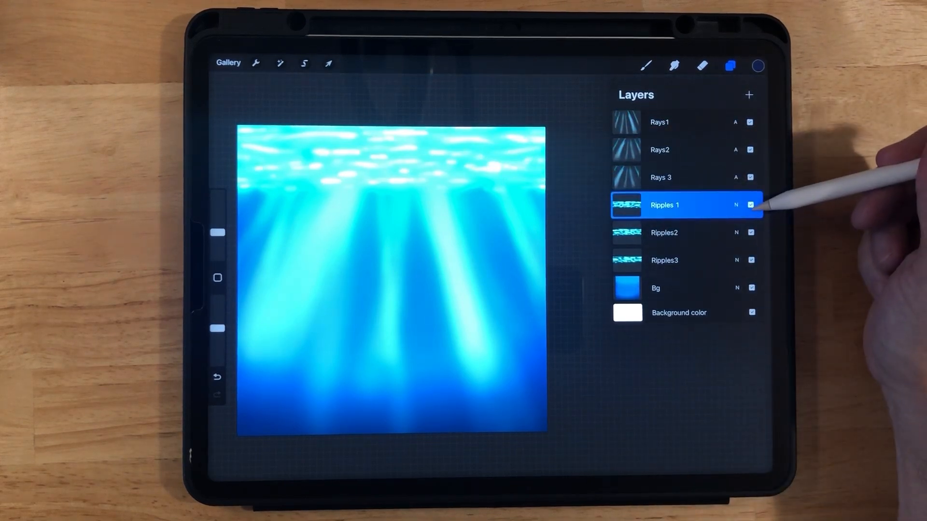
click(751, 232)
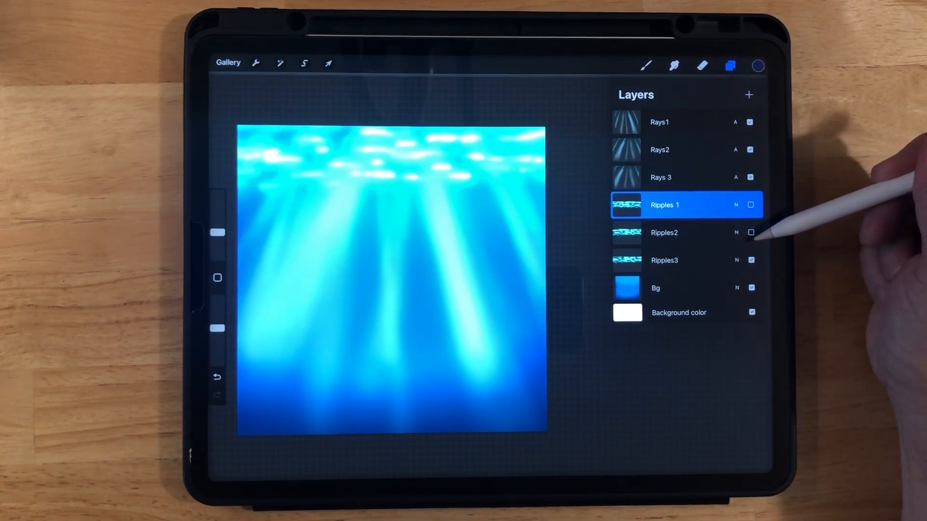
click(751, 260)
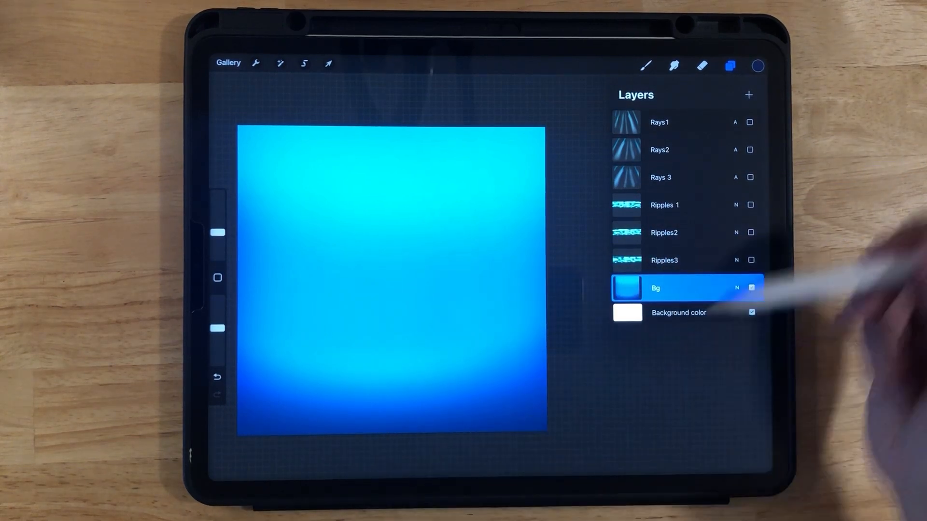
- Open the Brush Library, then return to Layers to re-show the rays and ripples
click(645, 65)
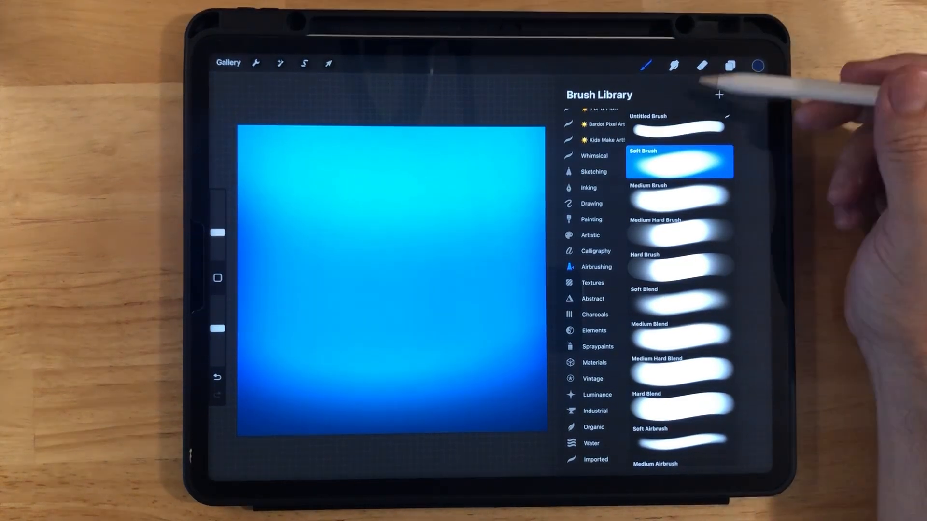
click(730, 65)
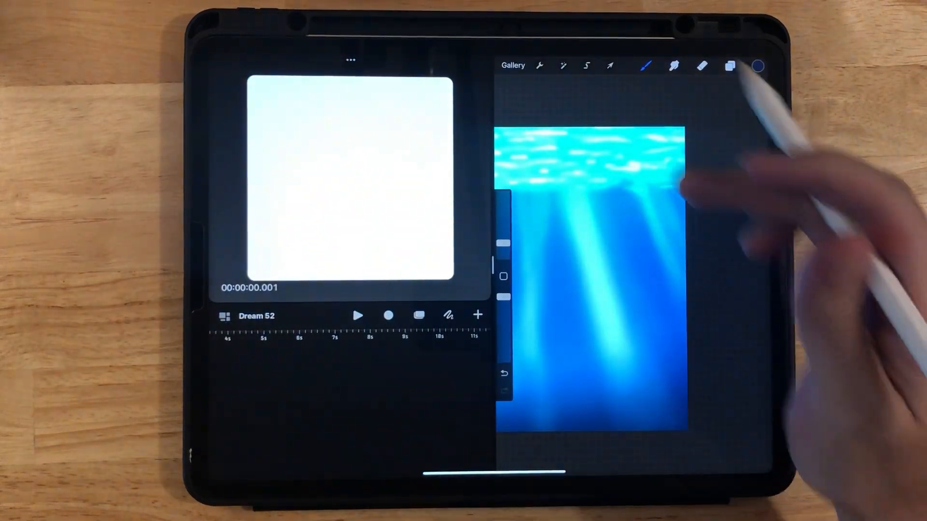
- Drag the underwater artwork into the Dream 52 timeline as a group track
click(513, 65)
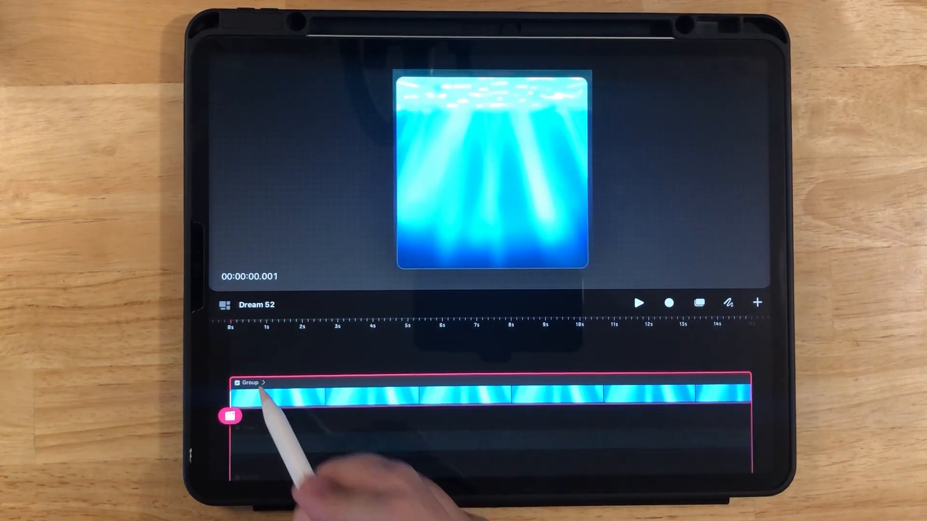
- Expand the artwork group into separate Rays tracks and make Rays1 active
click(249, 382)
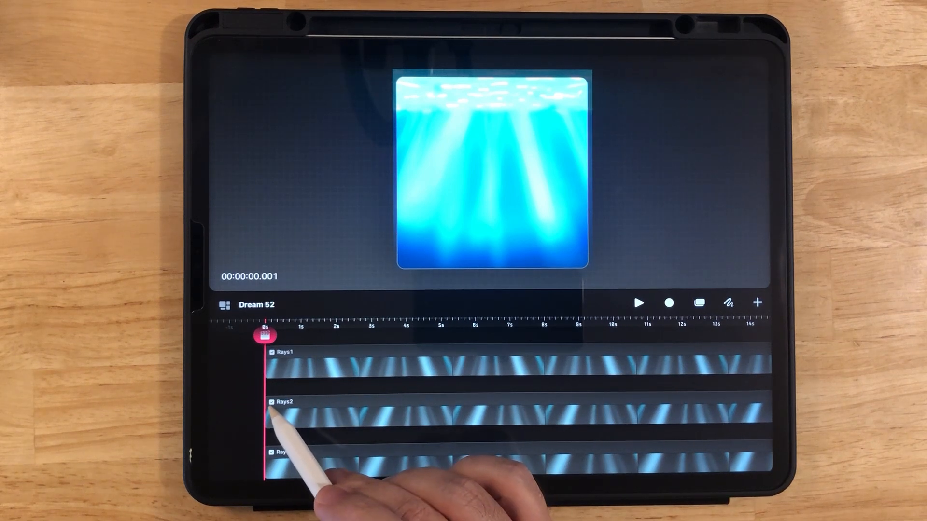
click(271, 402)
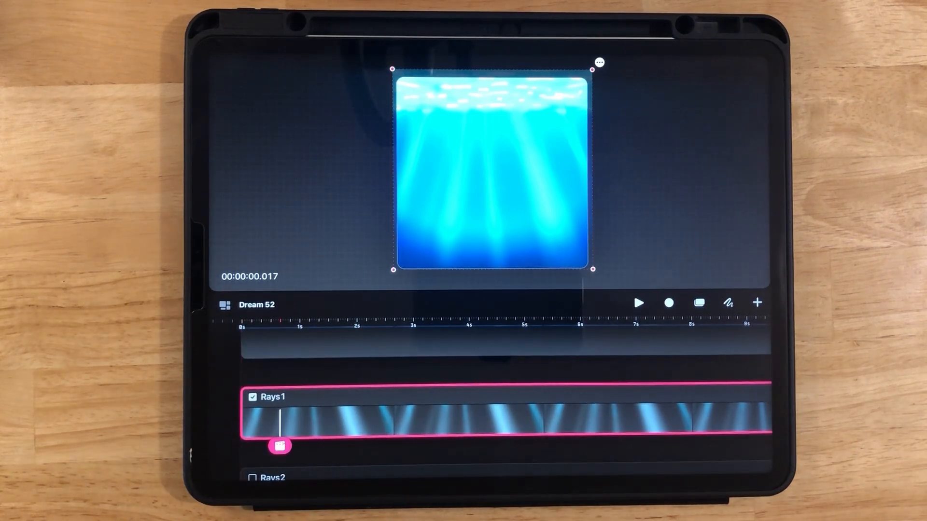
- Add an Opacity live filter to the Rays1 track, starting from the beginning of the timeline
drag(281, 445, 242, 448)
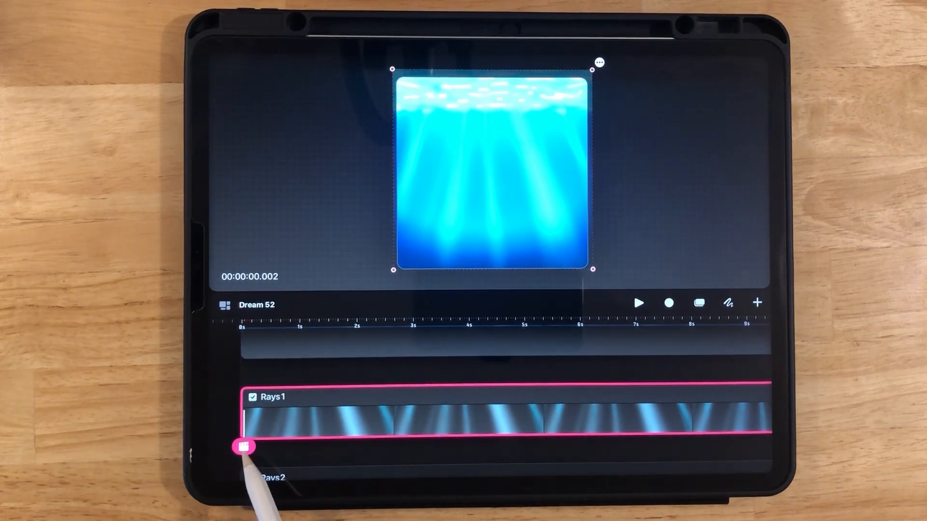
click(244, 448)
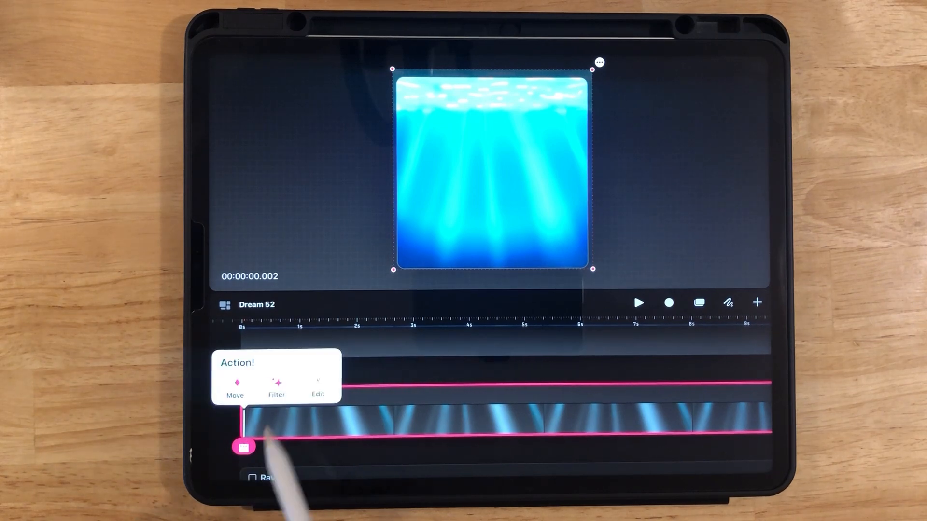
click(276, 387)
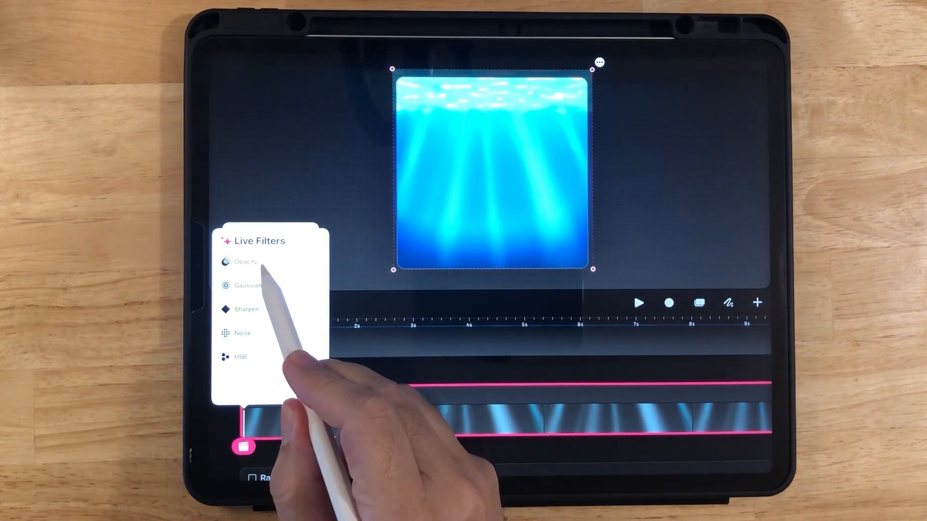
click(244, 262)
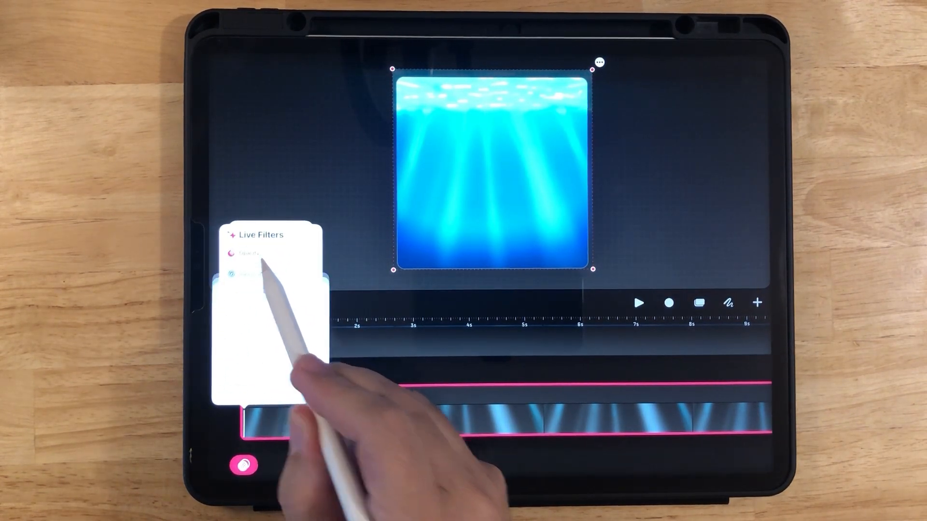
click(248, 256)
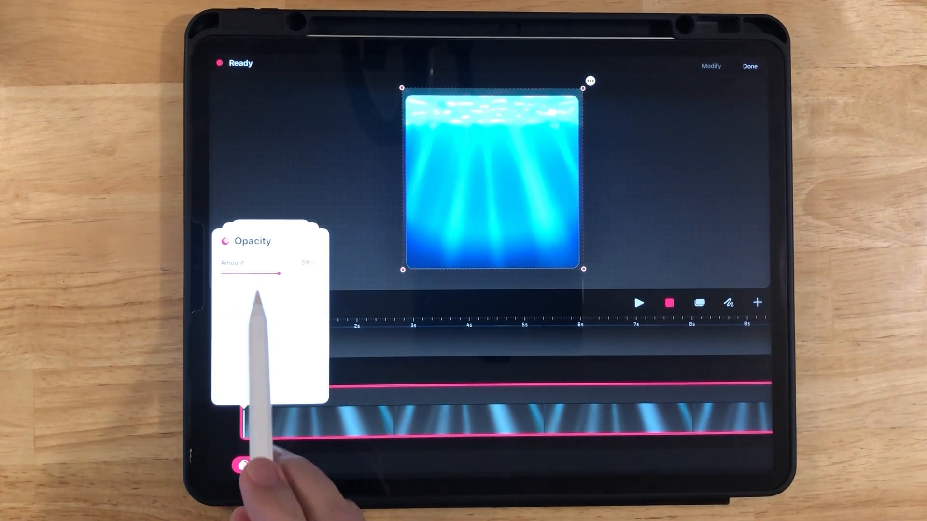
- Record Rays1's opacity Amount sliding up and down so the rays flicker
drag(281, 273, 251, 273)
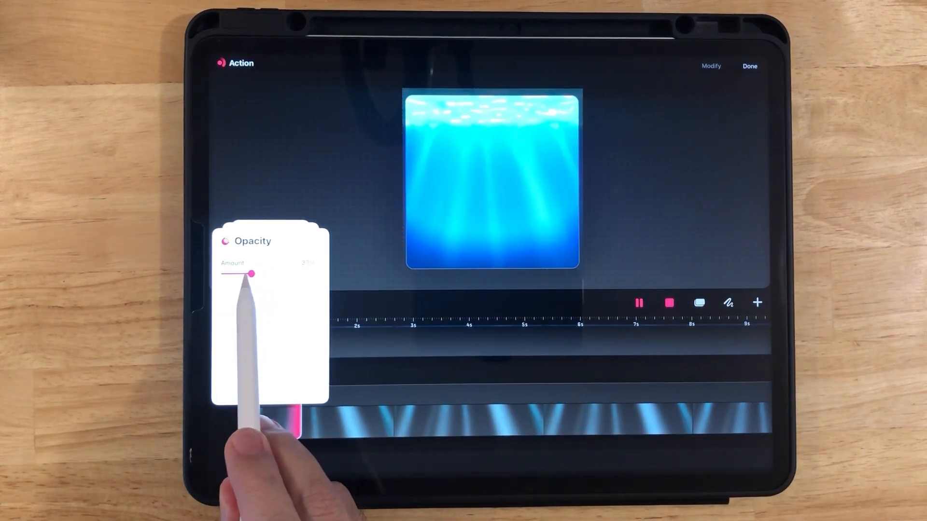
drag(253, 274, 271, 274)
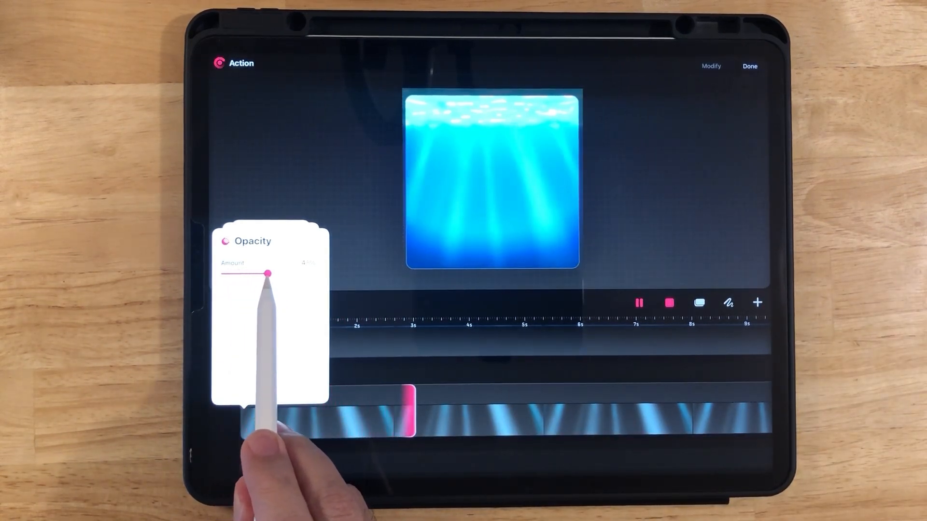
drag(271, 273, 283, 274)
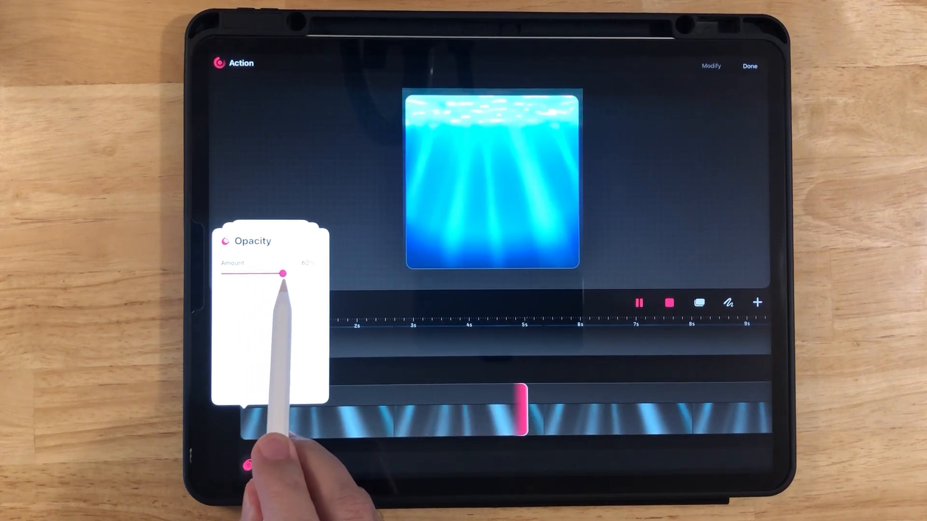
drag(283, 273, 250, 274)
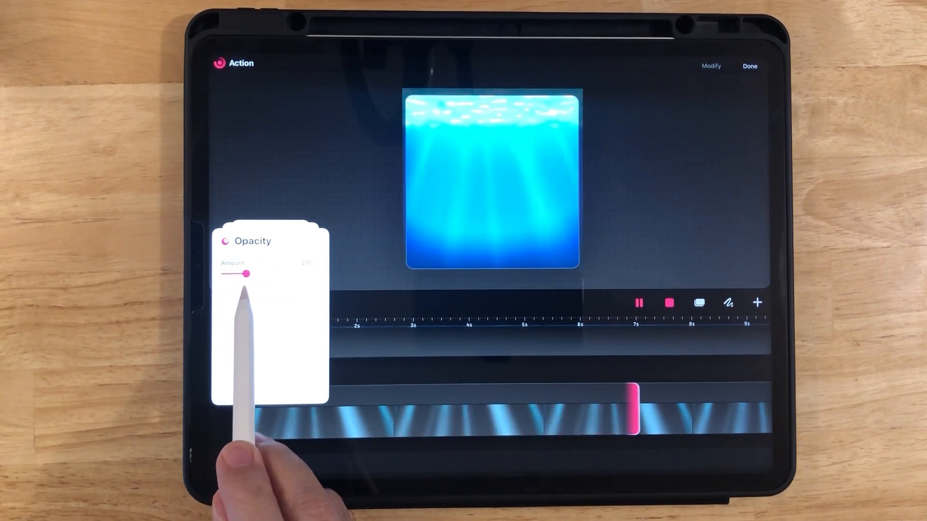
drag(247, 273, 277, 273)
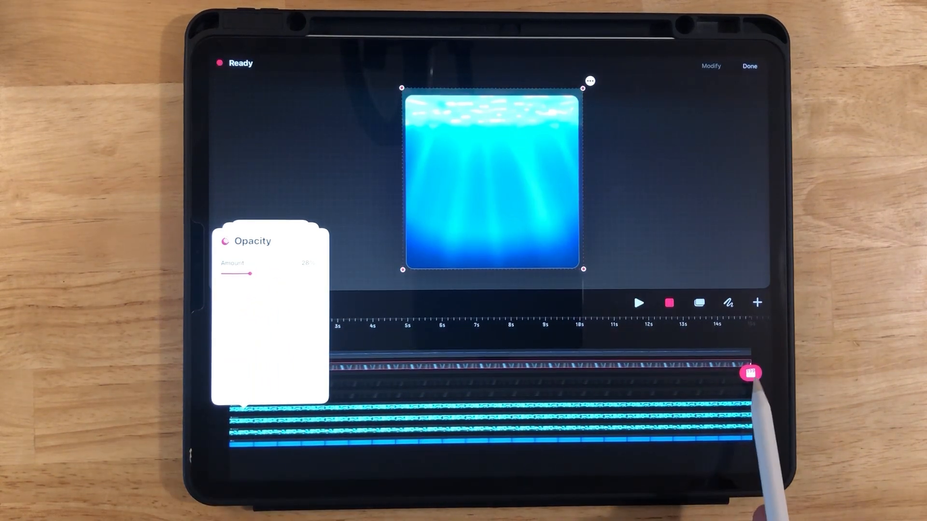
click(638, 303)
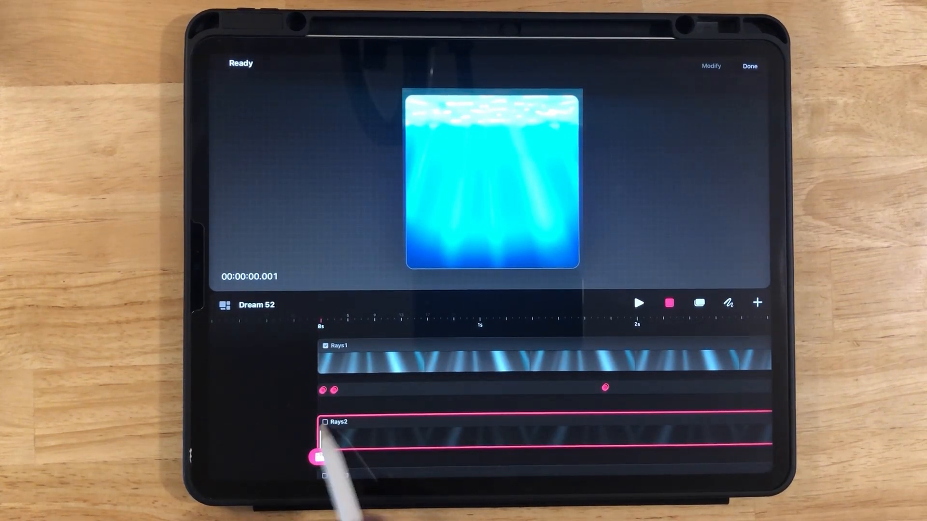
- Add an Opacity live filter to the Rays2 track
click(325, 422)
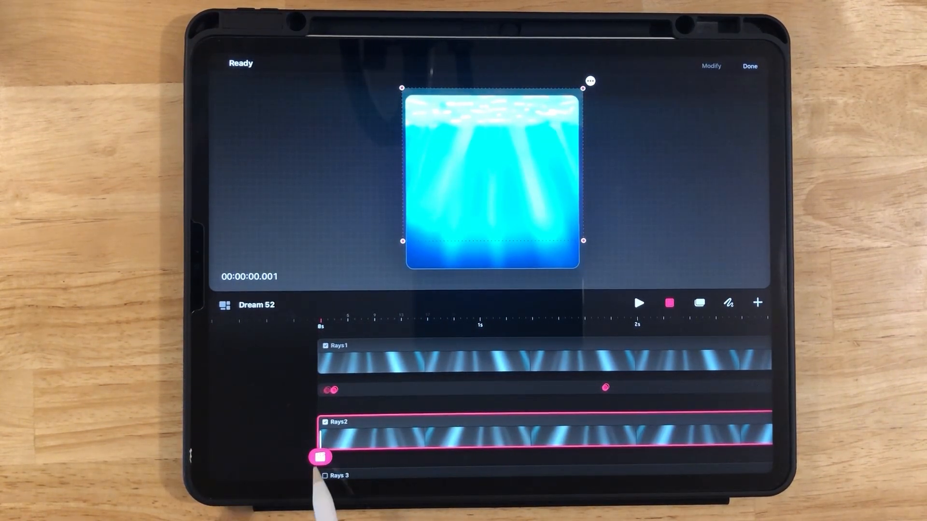
click(321, 456)
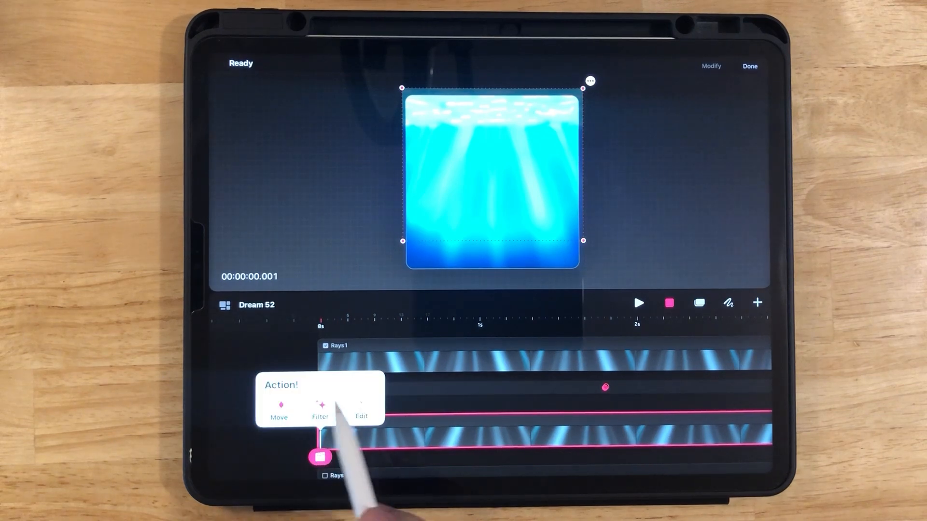
click(320, 408)
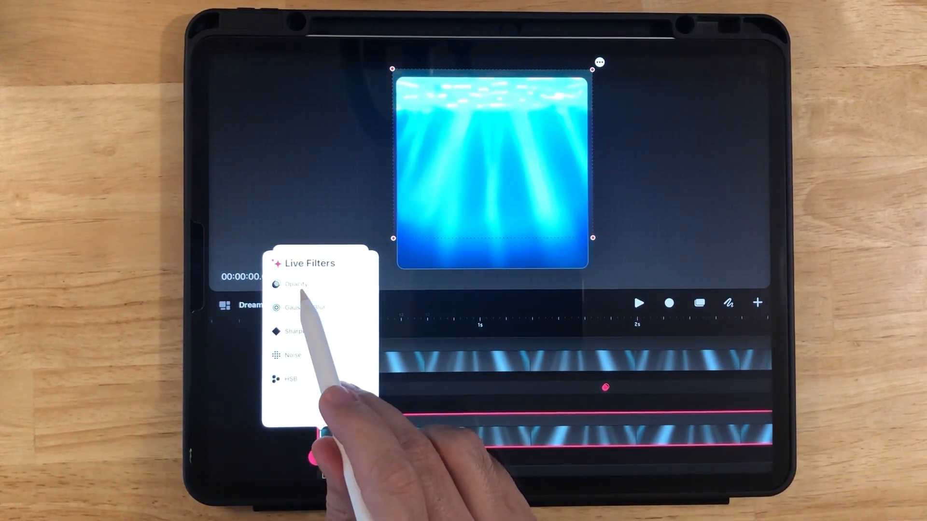
click(296, 285)
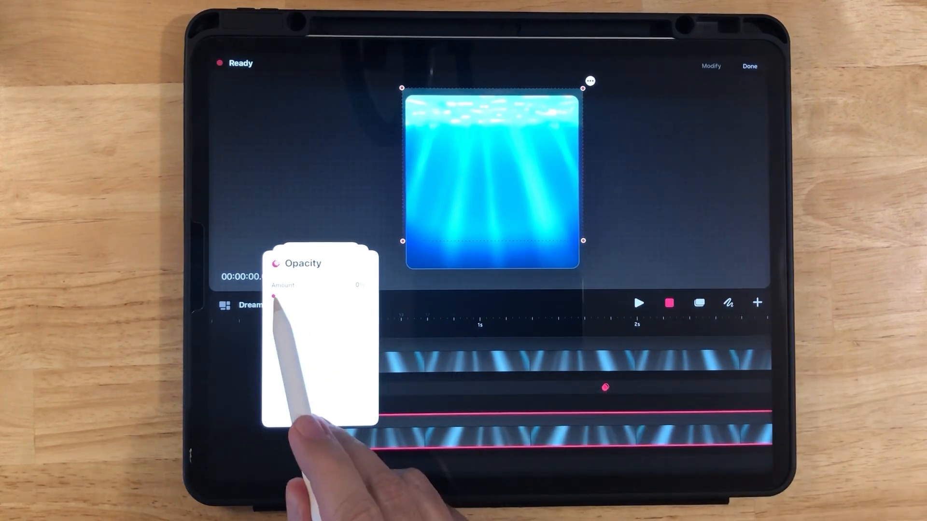
- Record Rays2's opacity varying up and down, finishing around 57%
drag(275, 295, 307, 295)
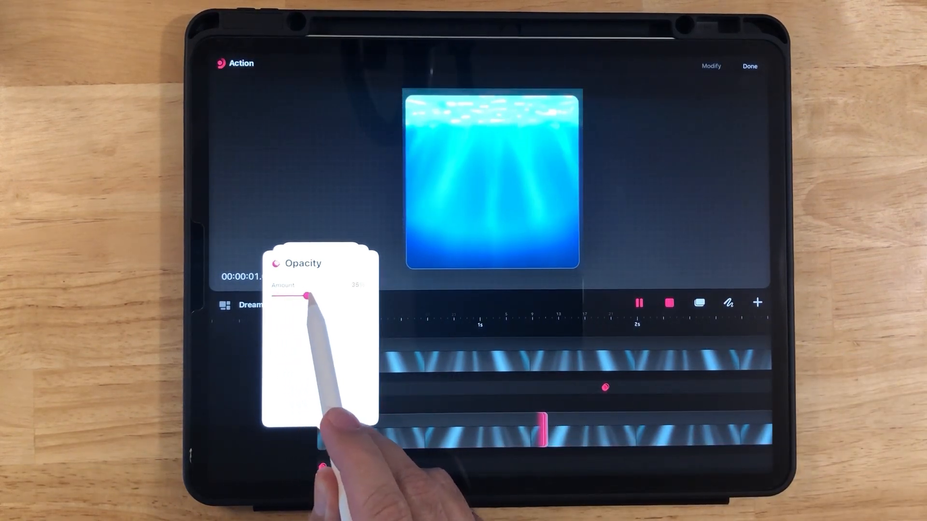
drag(307, 295, 289, 295)
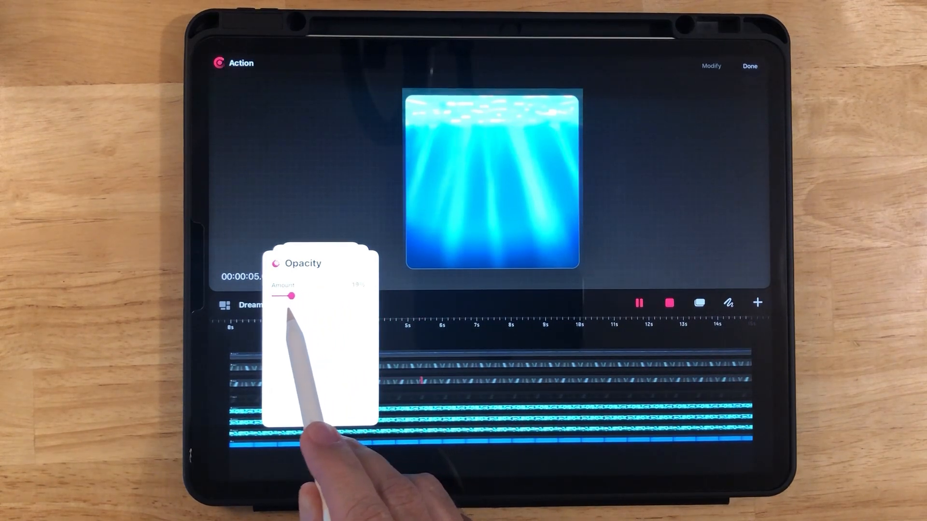
drag(295, 296, 329, 296)
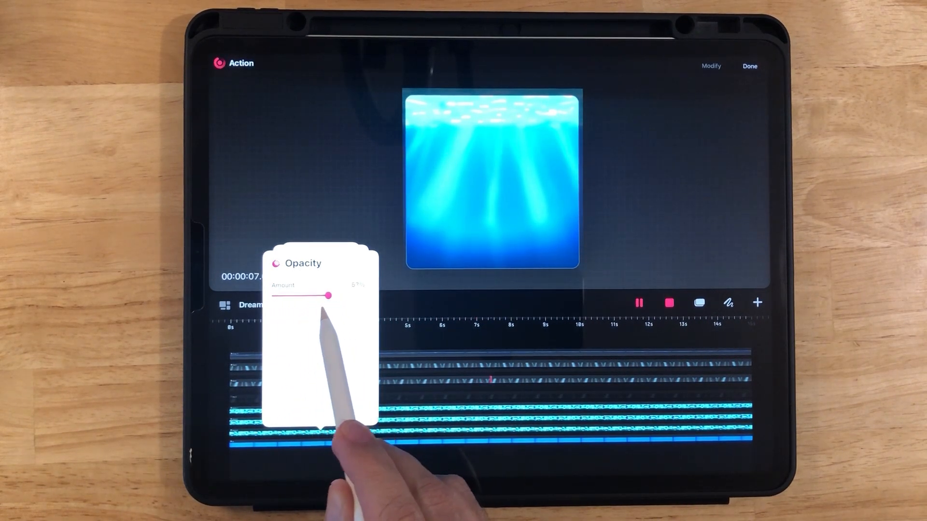
drag(329, 295, 337, 295)
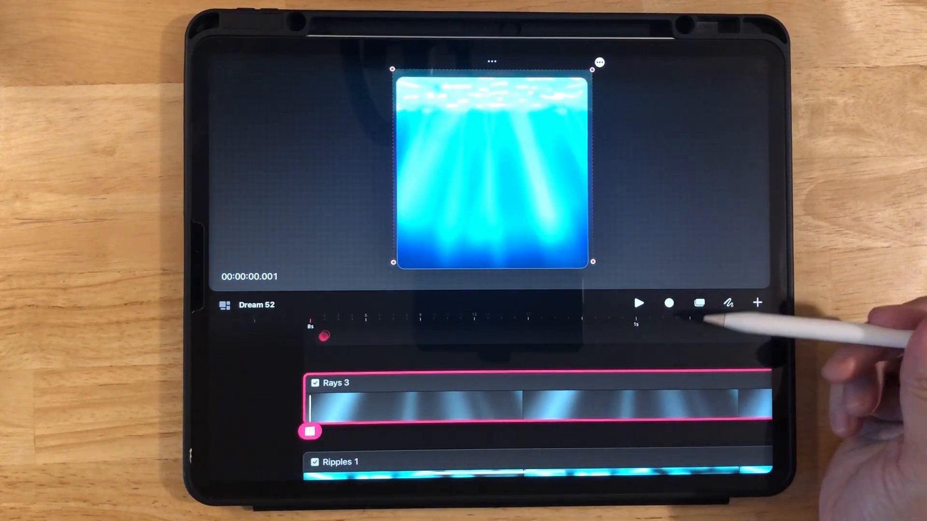
click(669, 303)
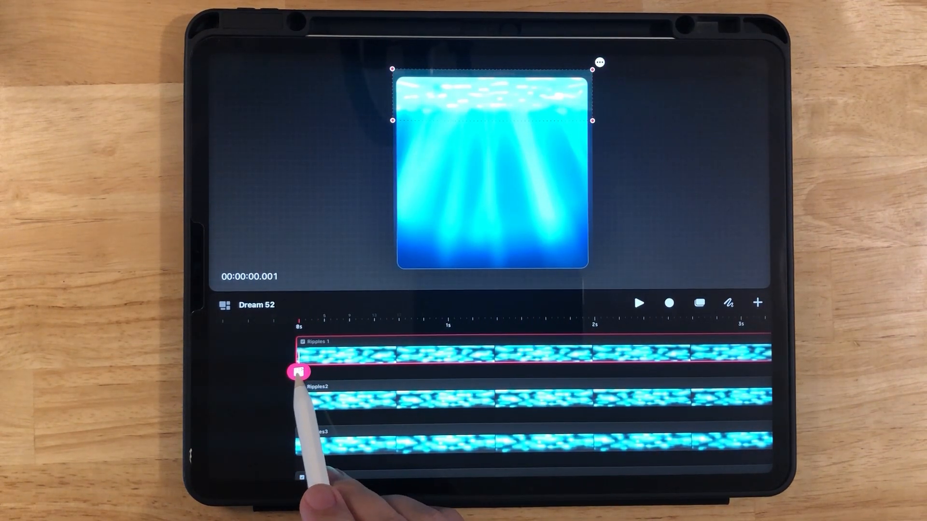
- Give Ripples 1 an Opacity filter and record its Amount moving between 0% and about 72%
click(300, 371)
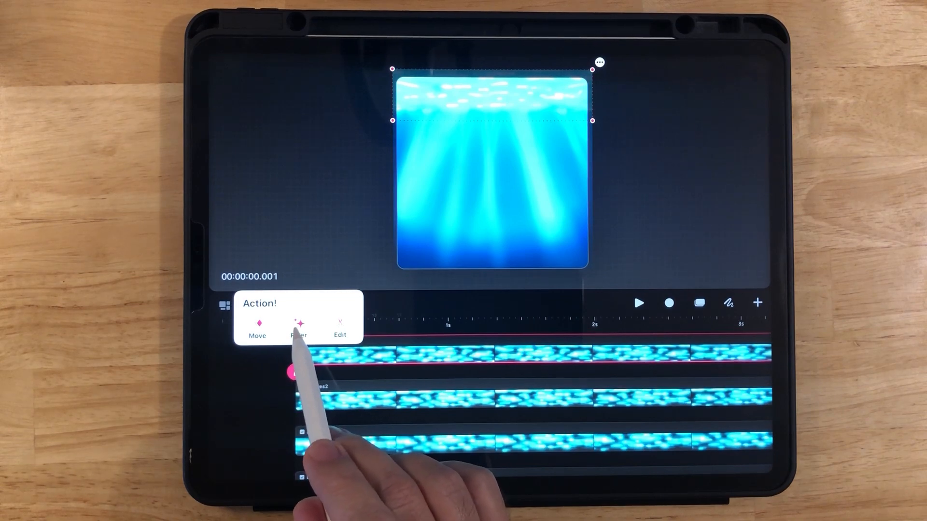
click(298, 328)
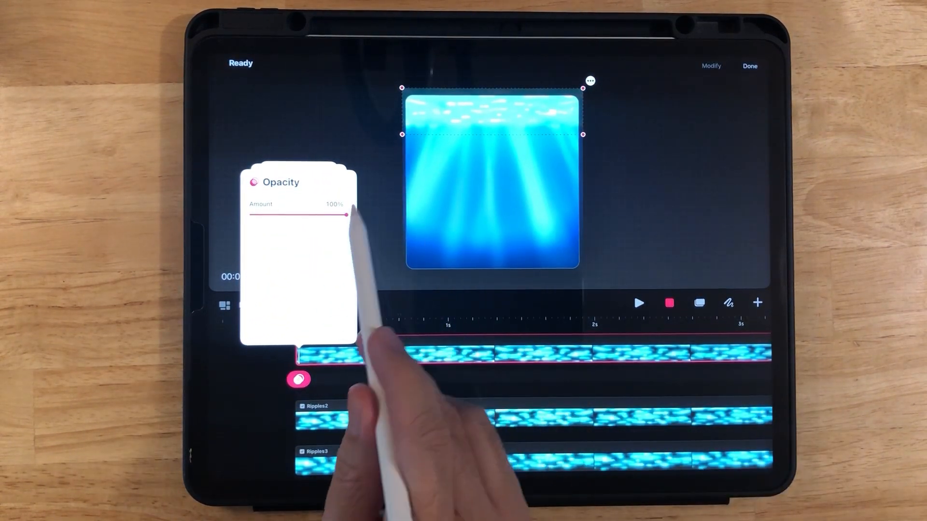
drag(343, 216, 251, 216)
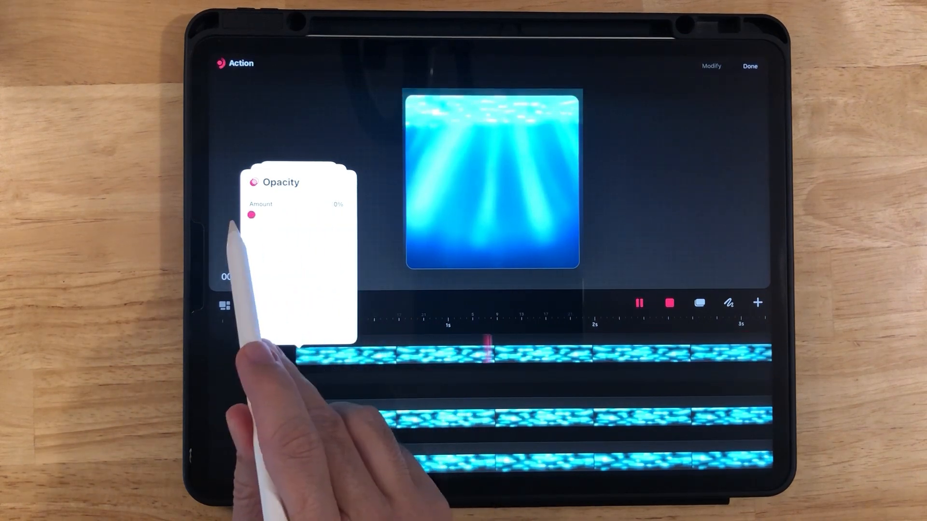
drag(251, 214, 260, 214)
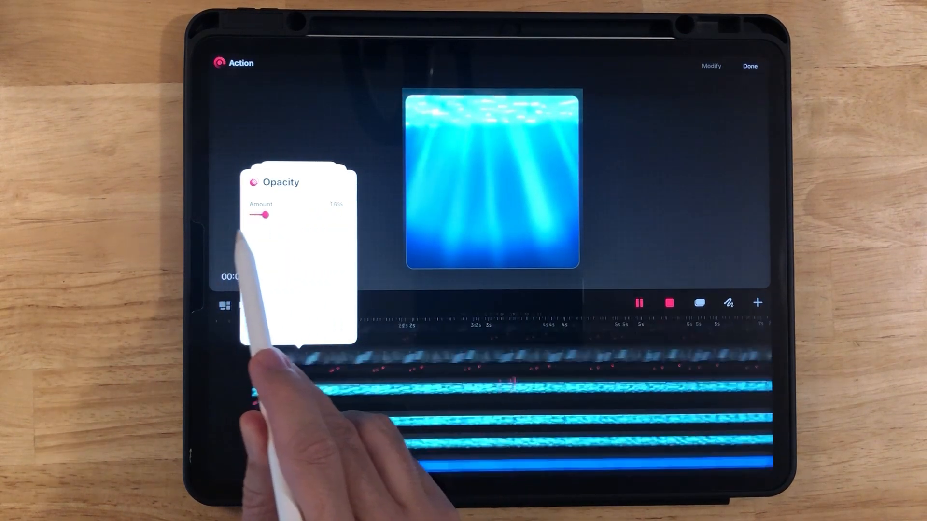
drag(259, 215, 319, 216)
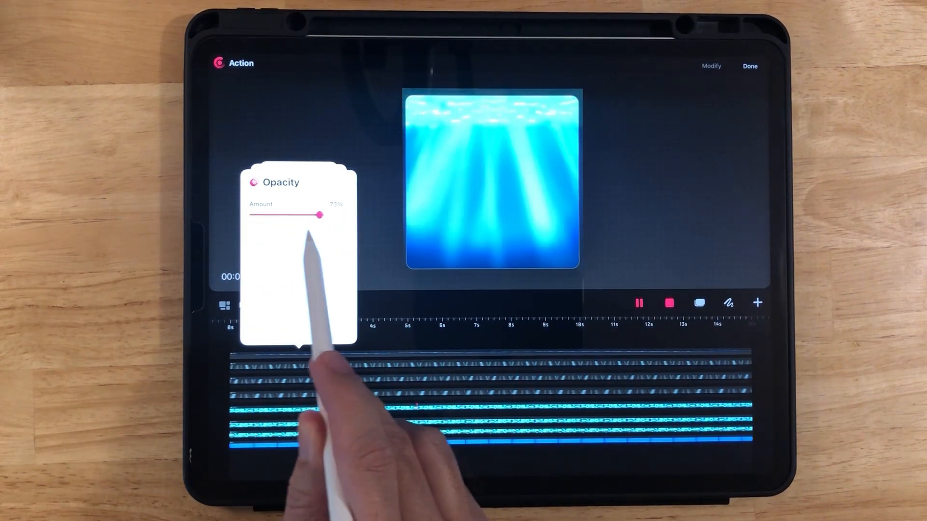
drag(319, 214, 482, 273)
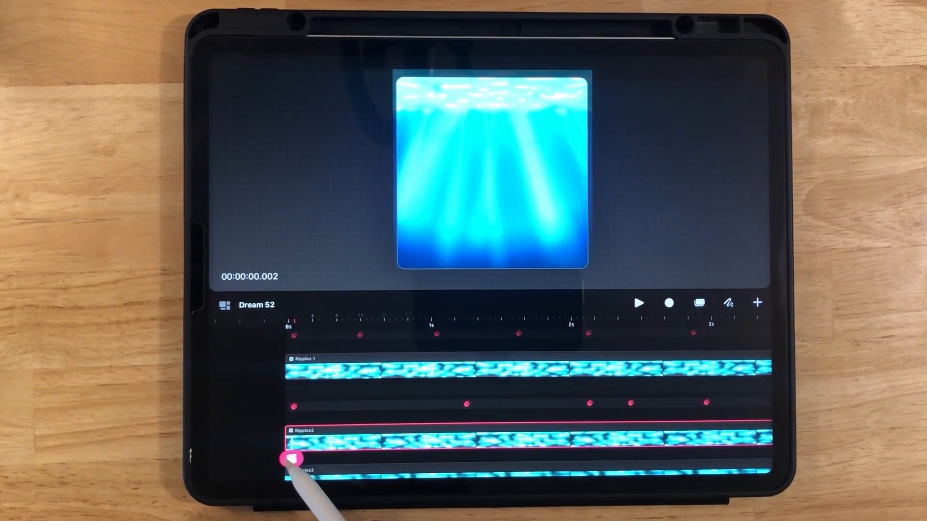
- Give Ripples2 an Opacity filter and record its Amount rising from 0% to about 87%
click(290, 458)
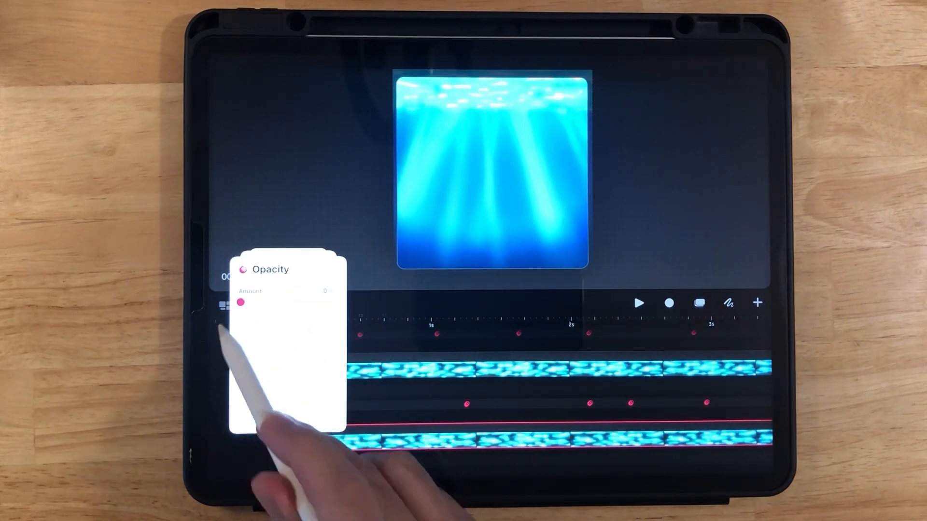
click(639, 304)
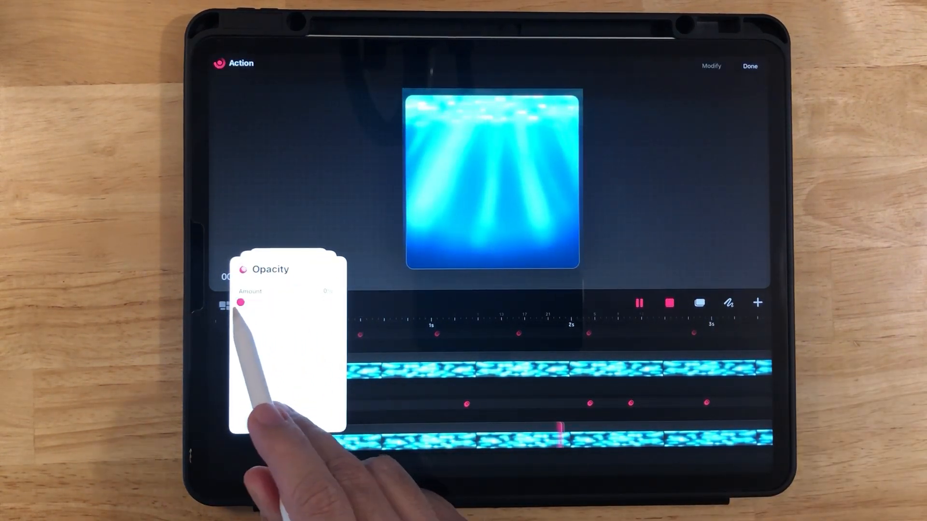
drag(241, 303, 324, 303)
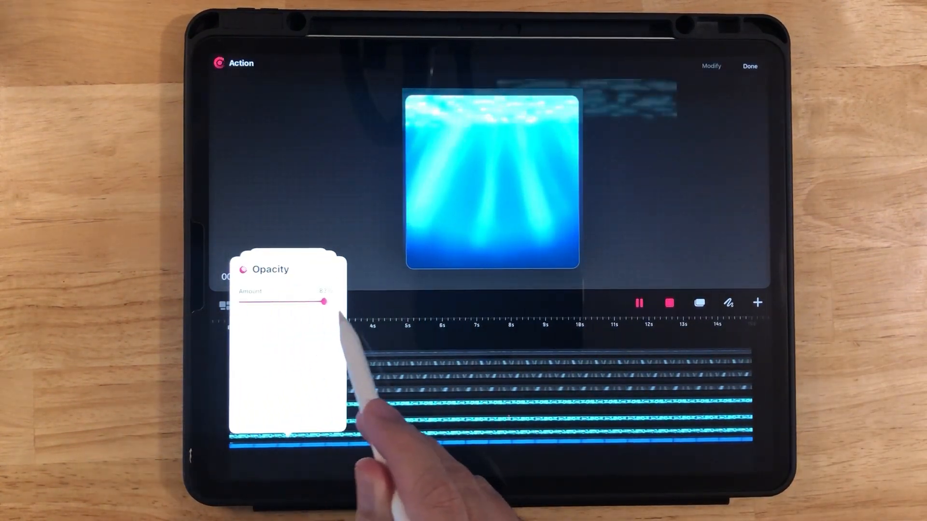
drag(321, 303, 337, 302)
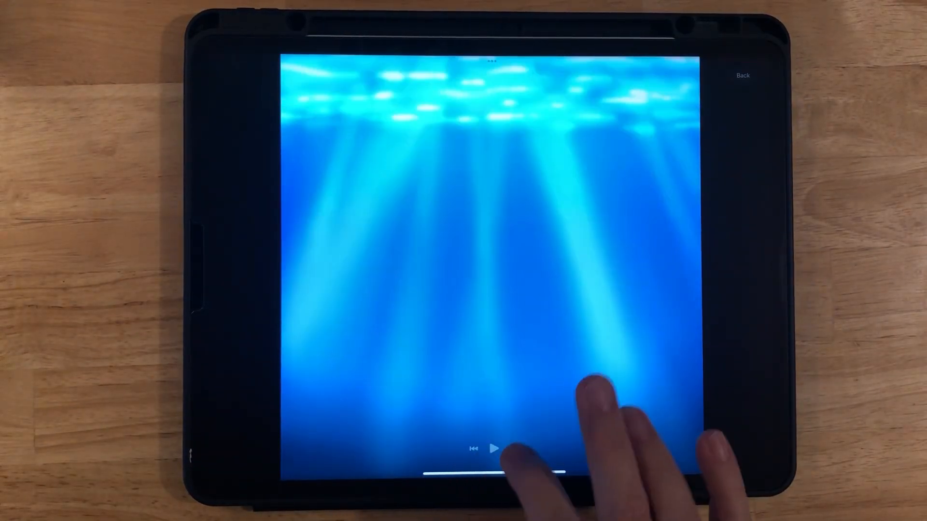
- Play the underwater animation full screen, then return to the Dream 52 timeline
click(493, 450)
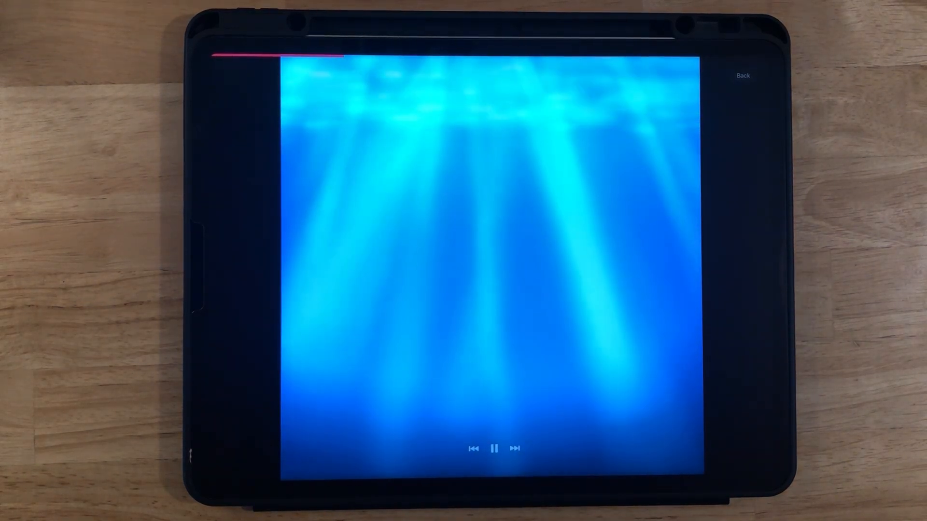
click(743, 76)
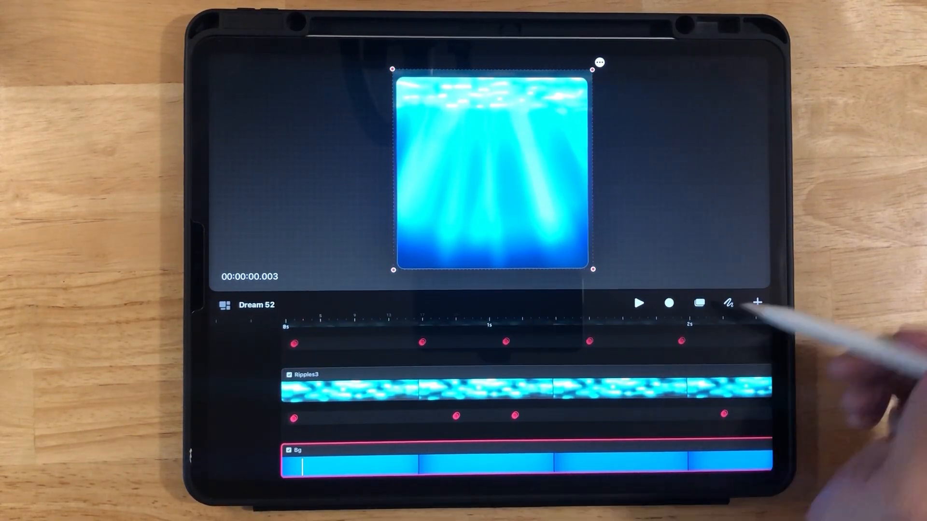
- Add a new drawing track, enter Draw & Paint, and browse the brush library
click(757, 303)
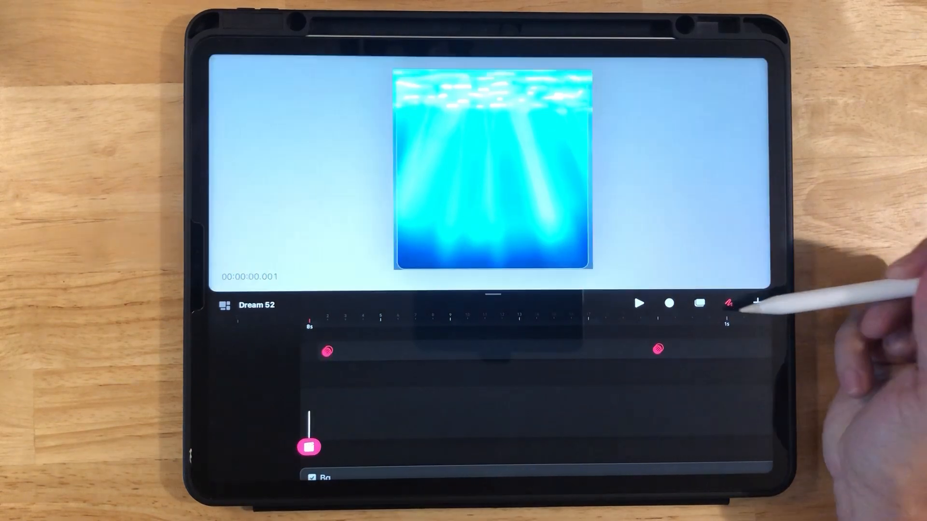
click(728, 303)
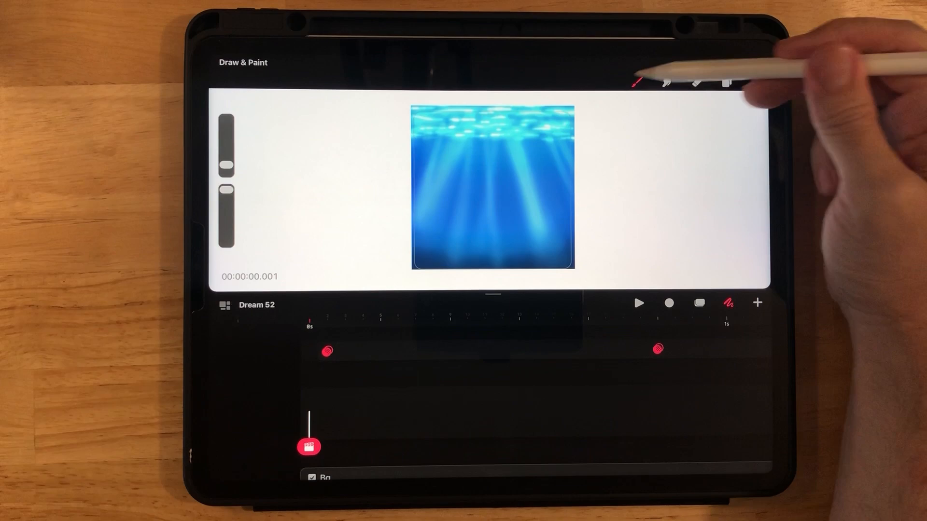
click(636, 82)
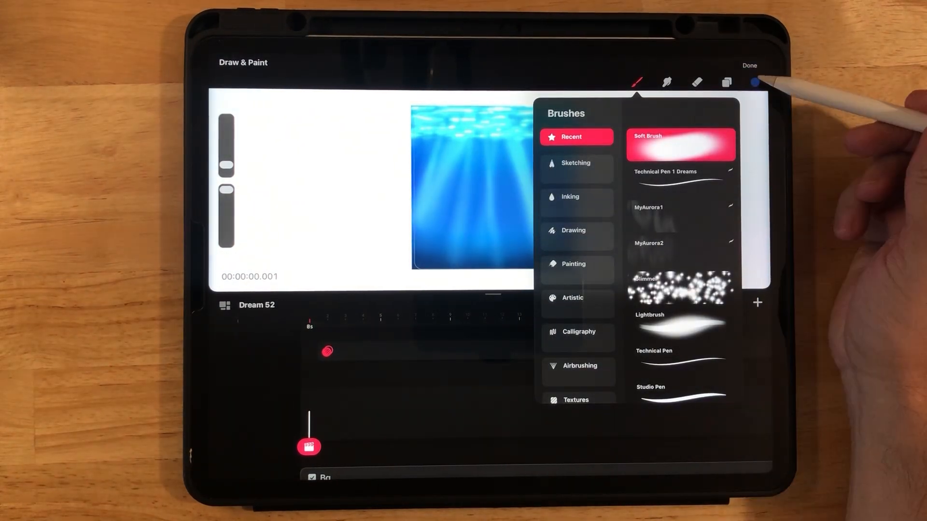
click(755, 82)
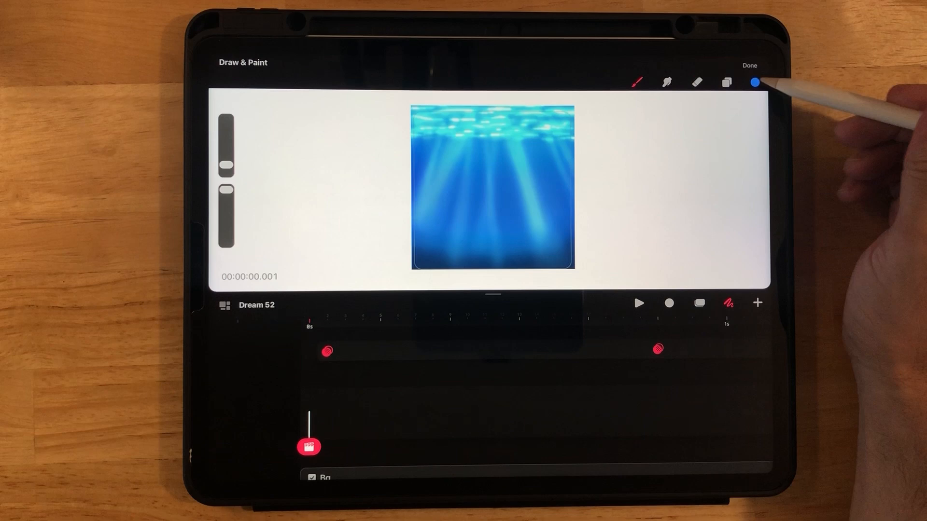
click(755, 82)
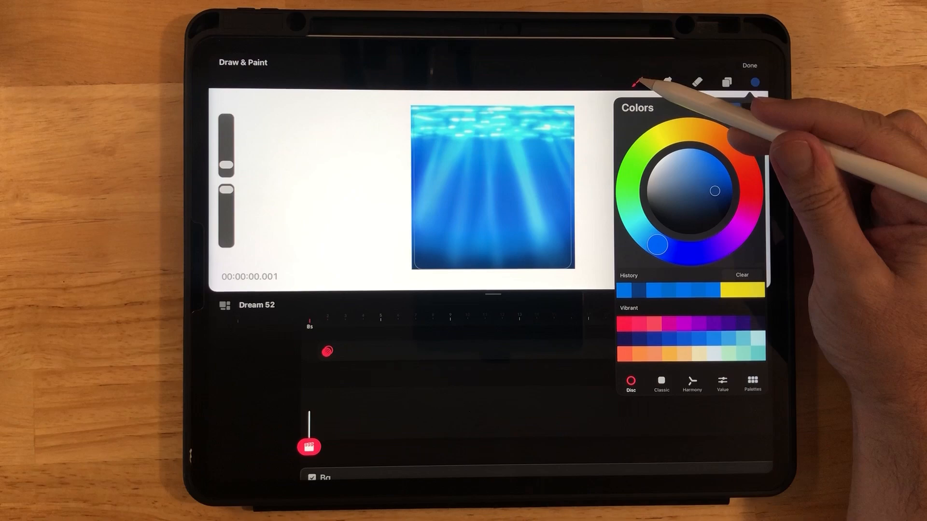
- Pick dark blue, paint the whale silhouette, and finish painting
click(755, 82)
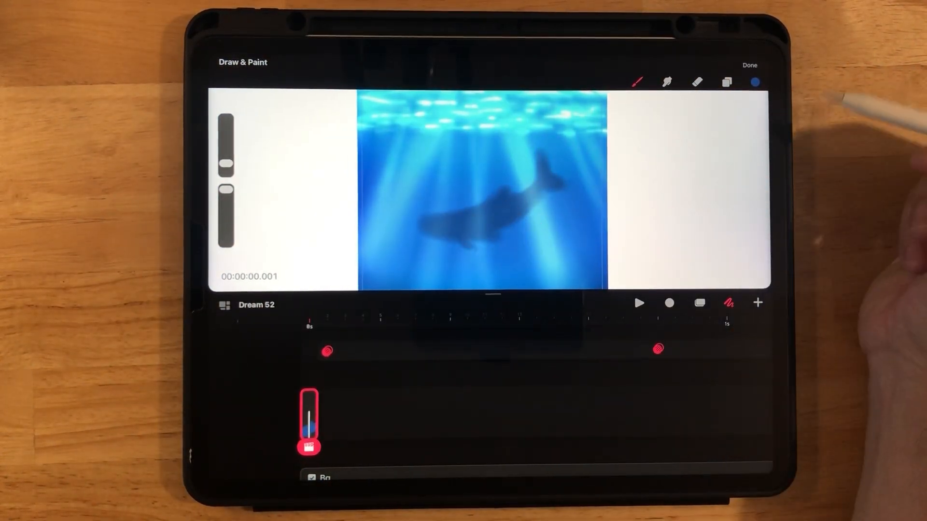
click(309, 419)
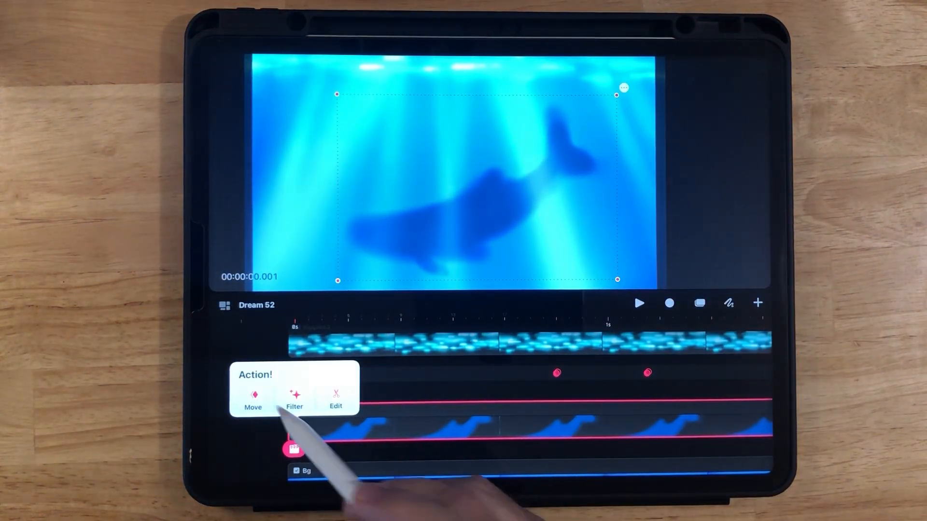
- Apply a Move > Warp action to the whale track and arm Perform recording
click(253, 395)
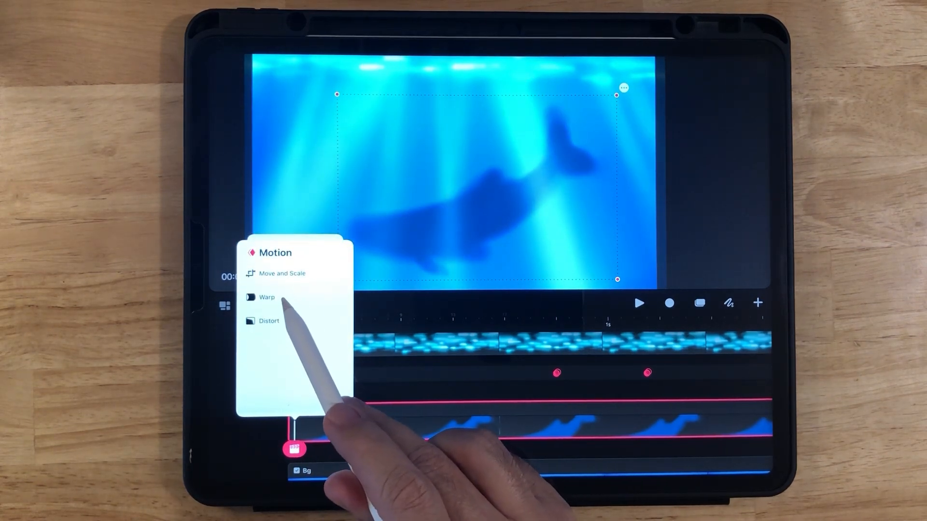
click(266, 297)
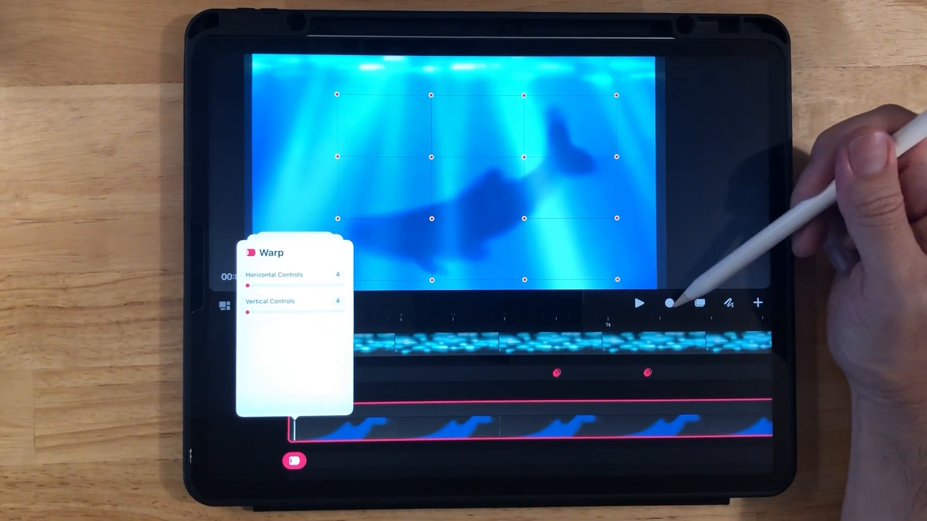
click(669, 303)
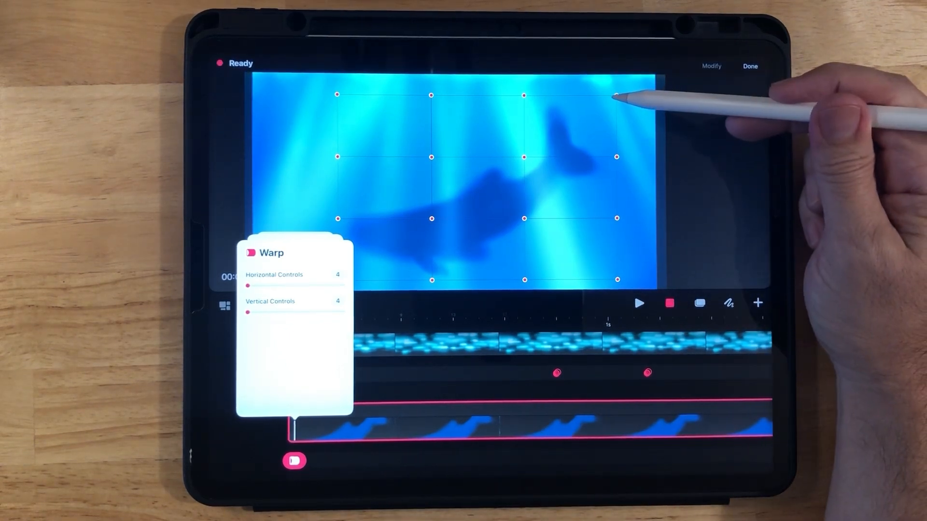
click(639, 303)
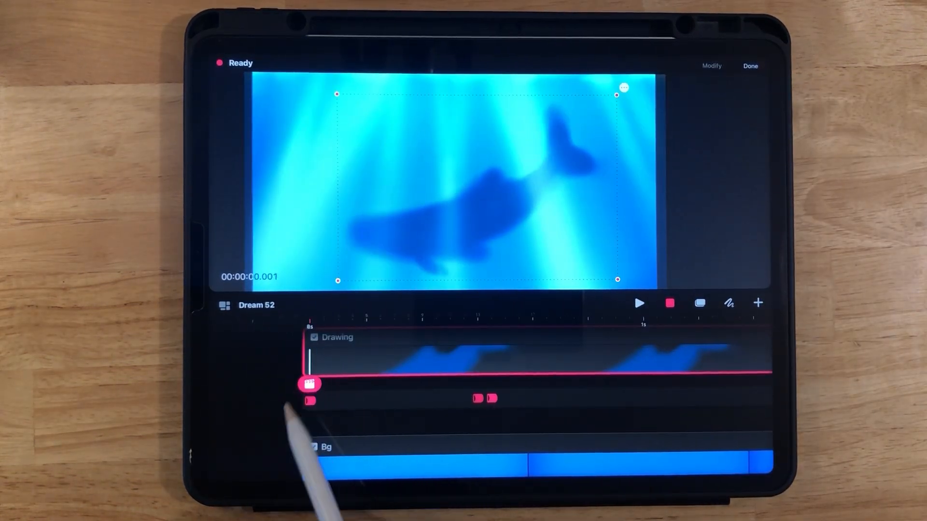
- Restore the whale's warp grid and record a bending warp performance
click(310, 384)
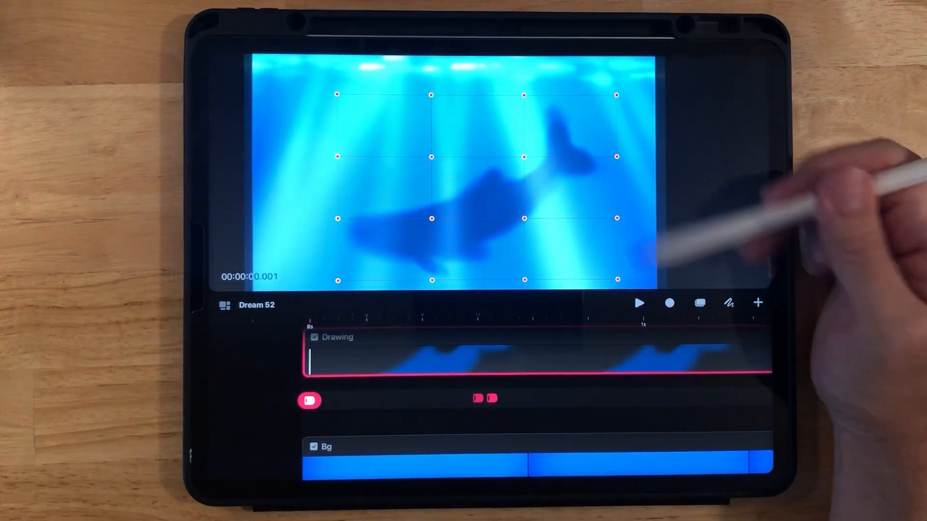
click(669, 303)
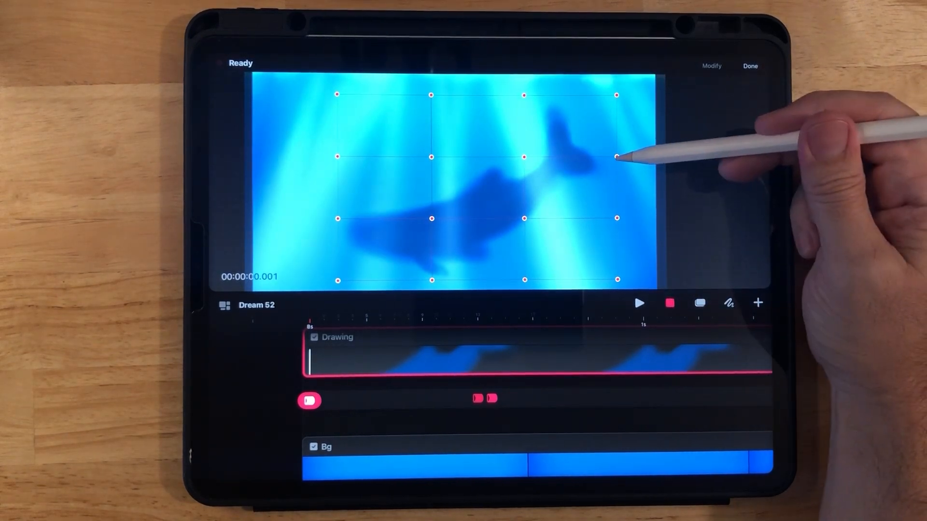
click(639, 303)
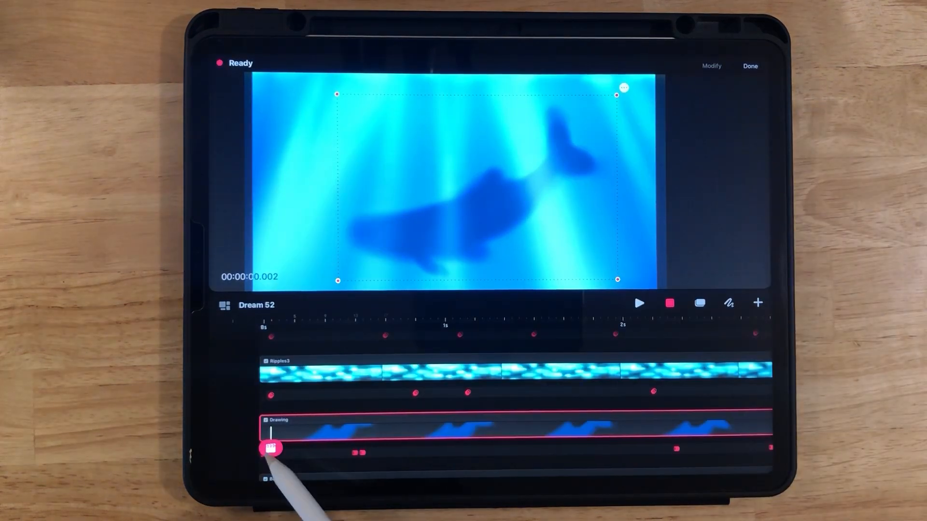
- Reopen Motion > Warp and push the lower grid points to curve the whale
click(272, 448)
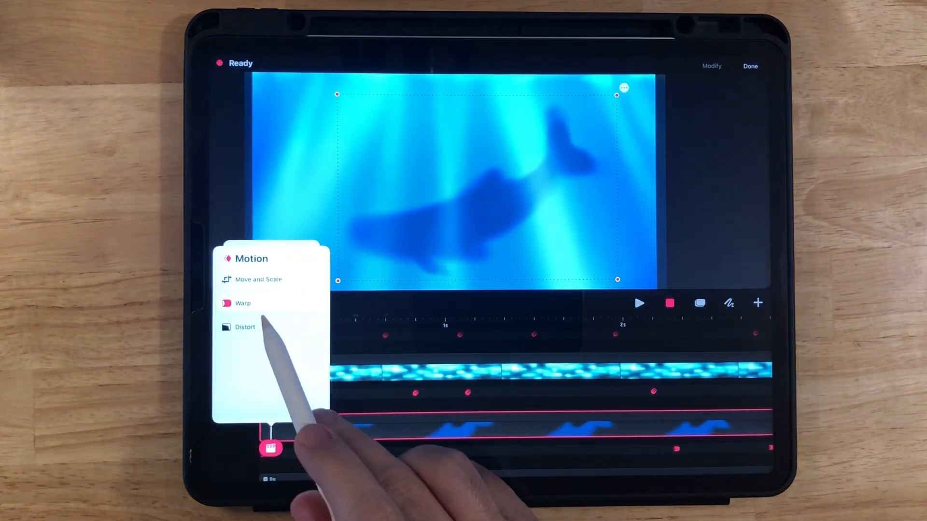
click(242, 303)
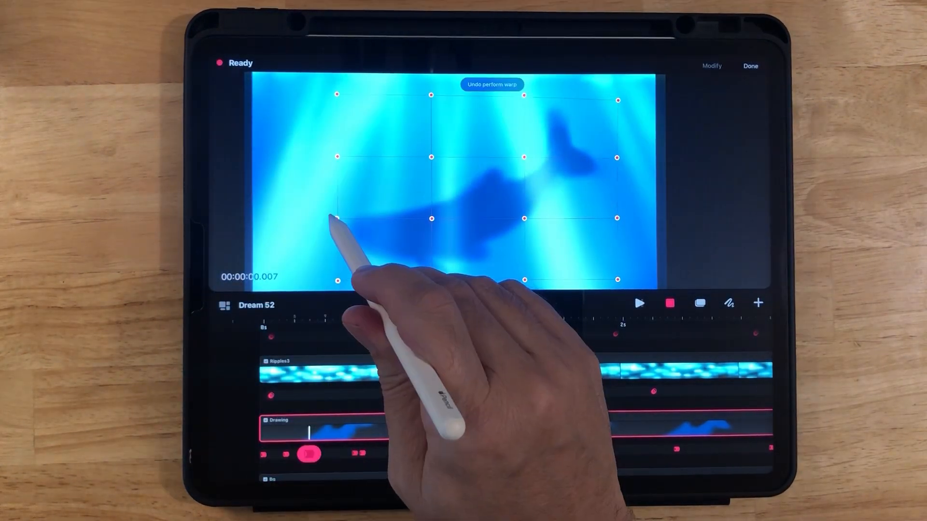
click(639, 303)
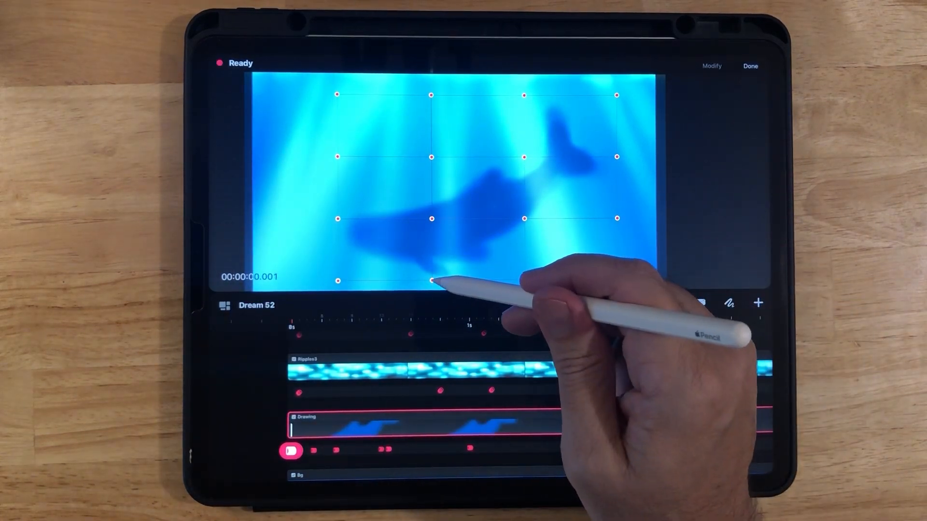
click(292, 450)
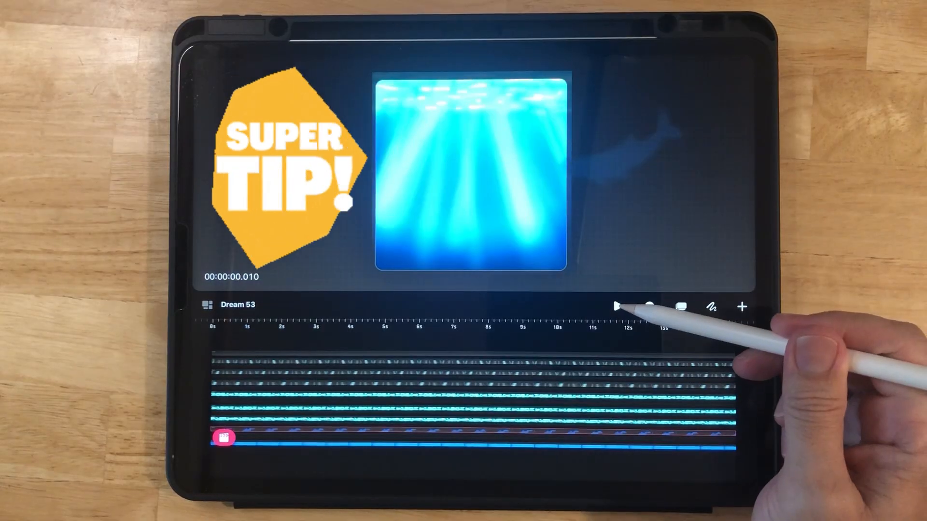
- Play the animation to about seven seconds, where the whale appears among light rays
click(617, 307)
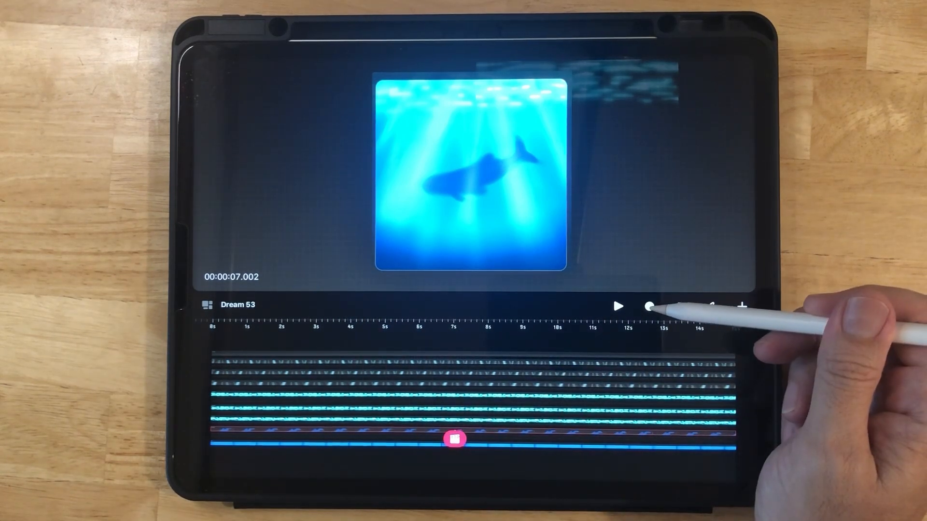
- Record a live performance moving and scaling the whale from seven seconds
click(649, 306)
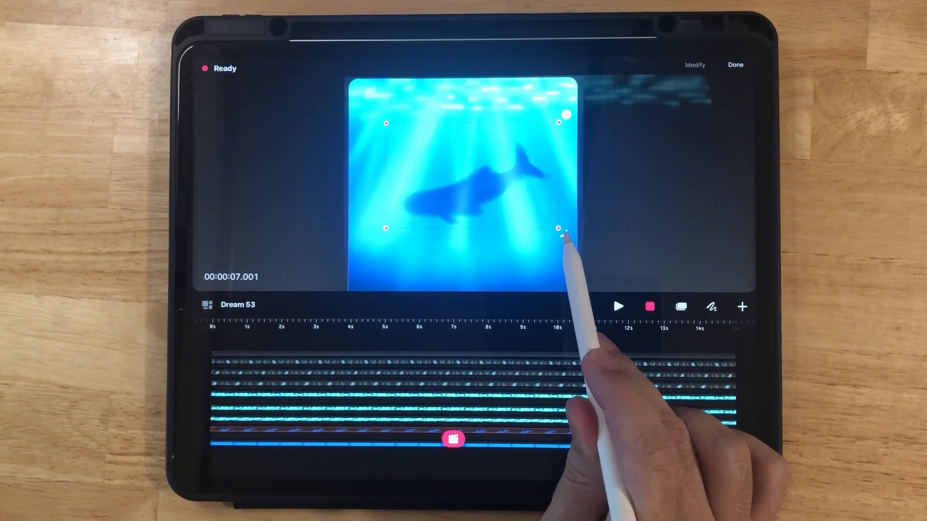
click(618, 306)
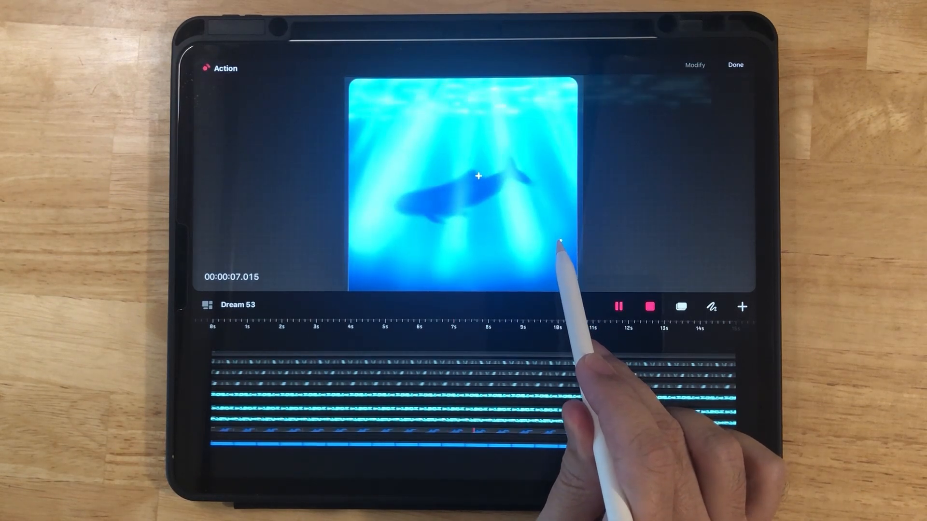